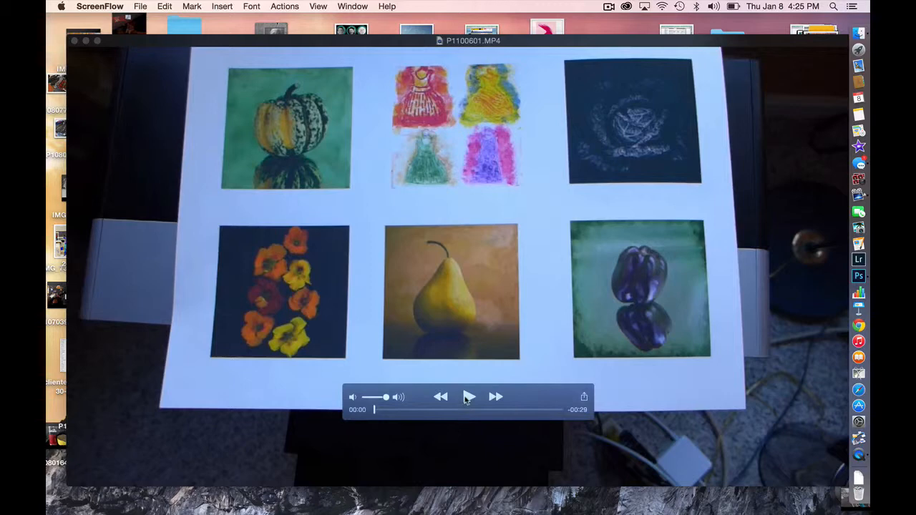
Start playback of the P1100601.MP4 video of the six-photo sheet.
{"action": "left_click", "coordinate": [470, 397]}
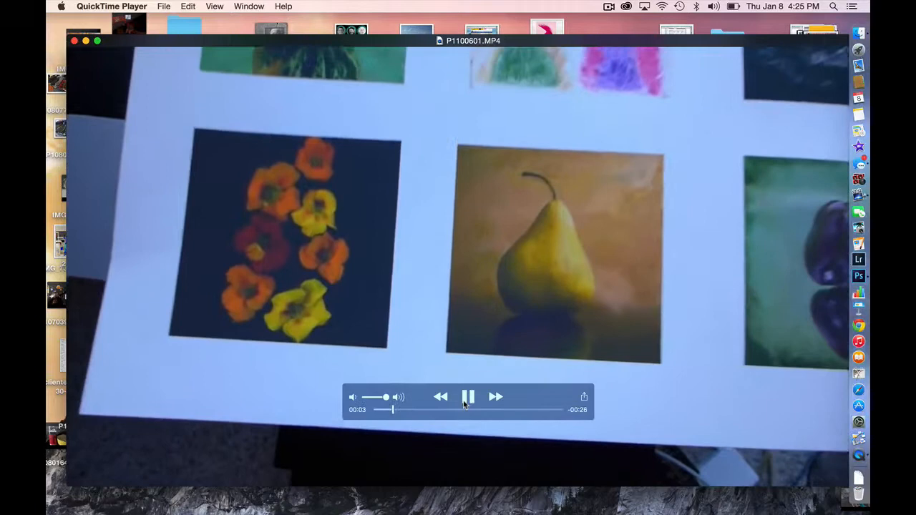